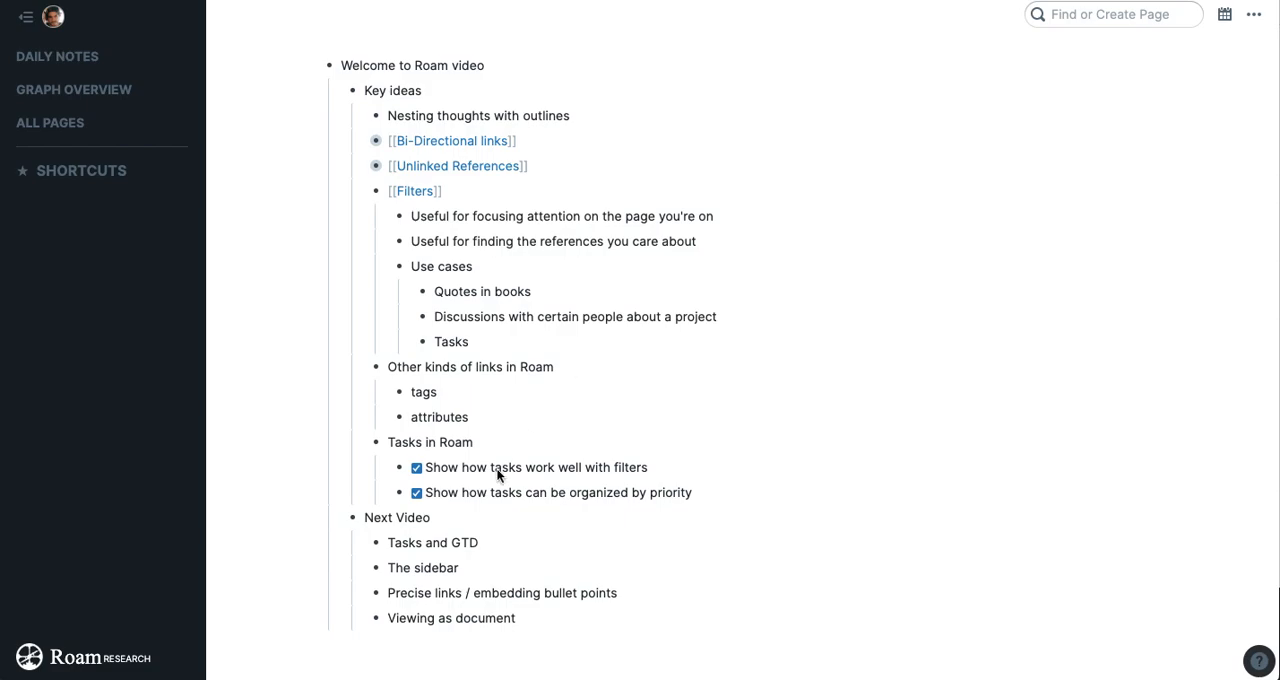
pyautogui.moveTo(708, 464)
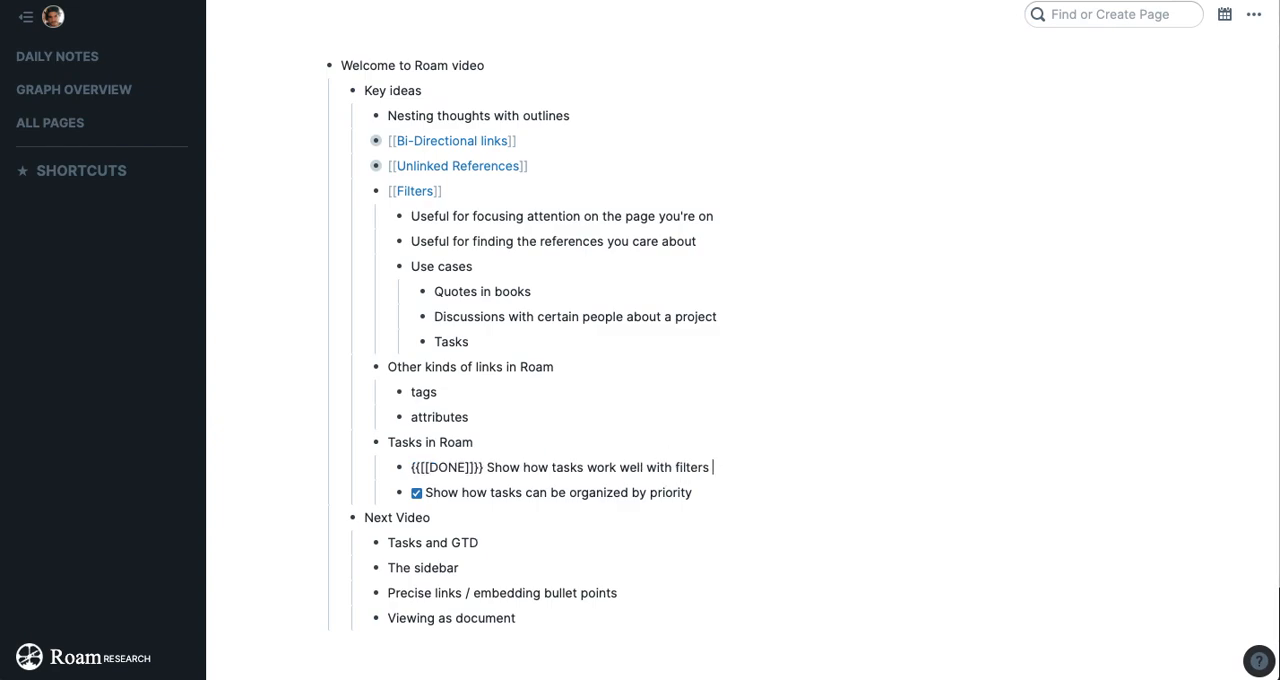
# - Tag the filters task #highpriority and the priority-organizing task #lowpriority
pyautogui.write('#high')
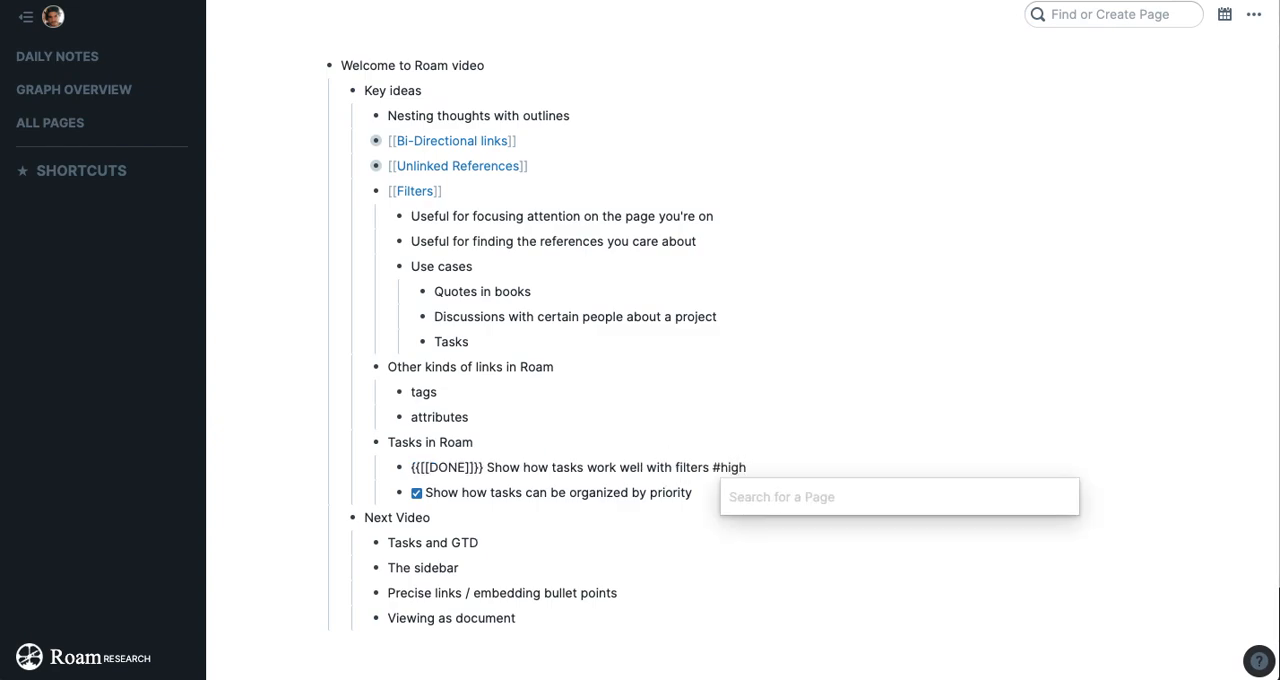
pyautogui.write('priority')
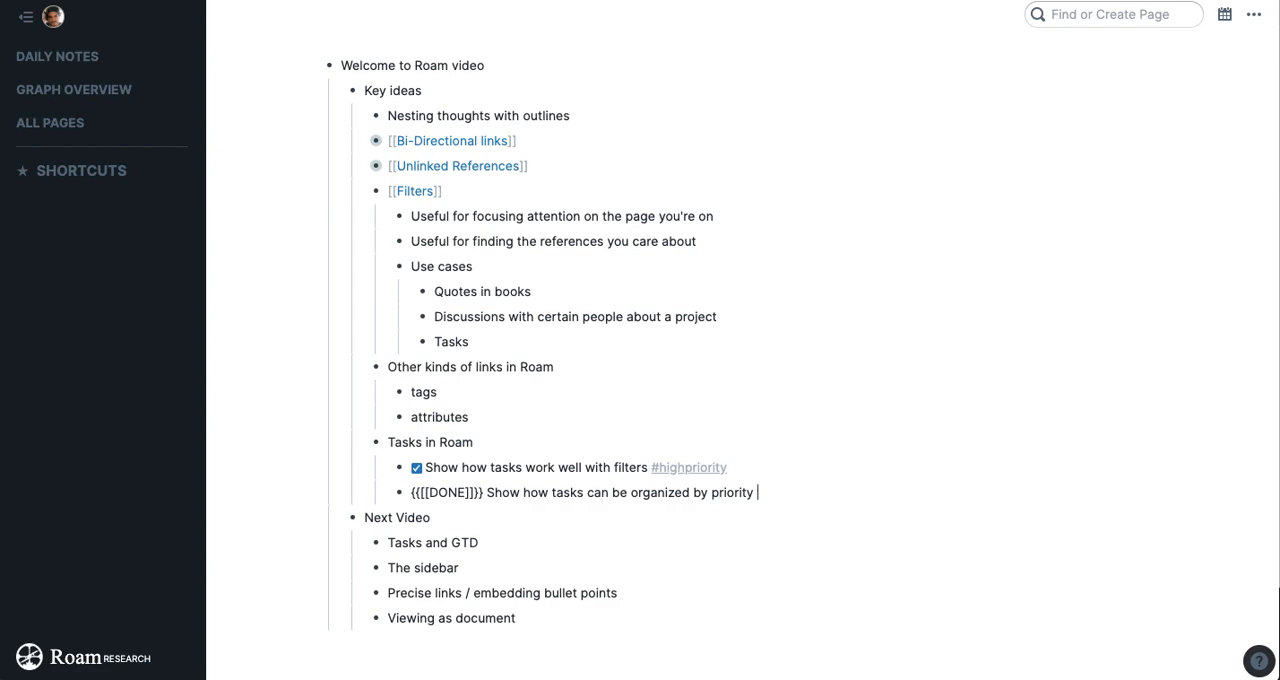
pyautogui.write('#lowpri')
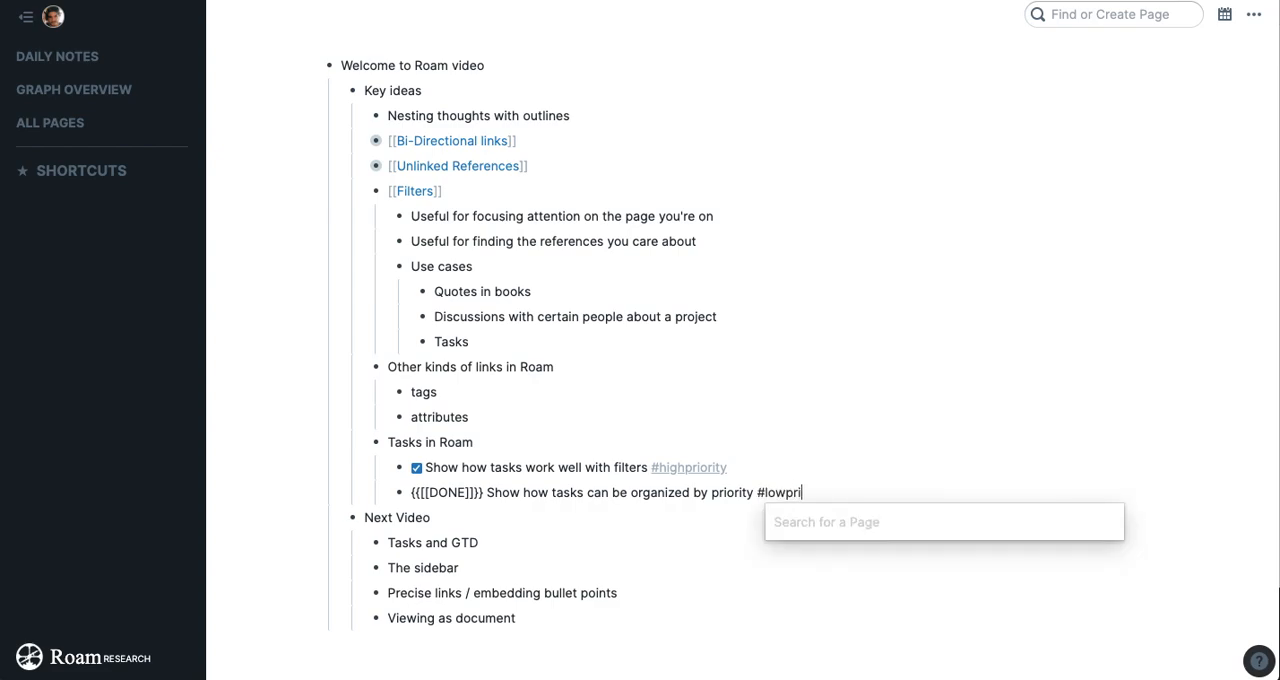
pyautogui.write('ority')
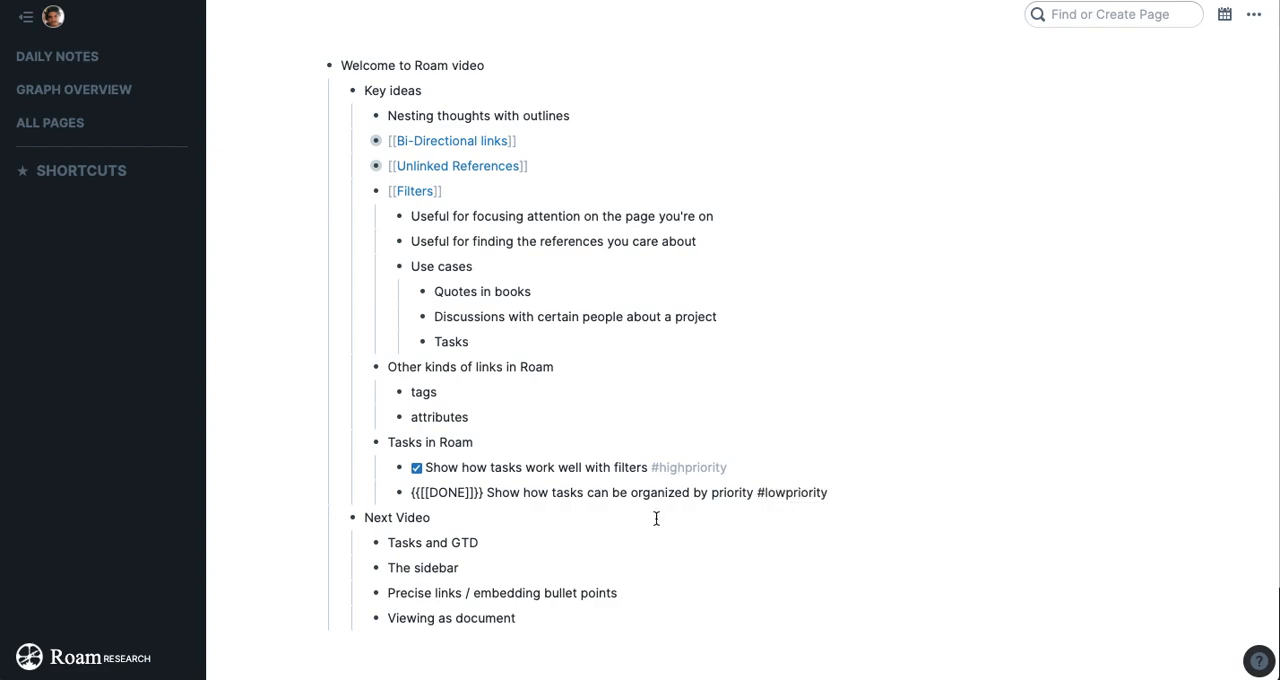
pyautogui.click(416, 492)
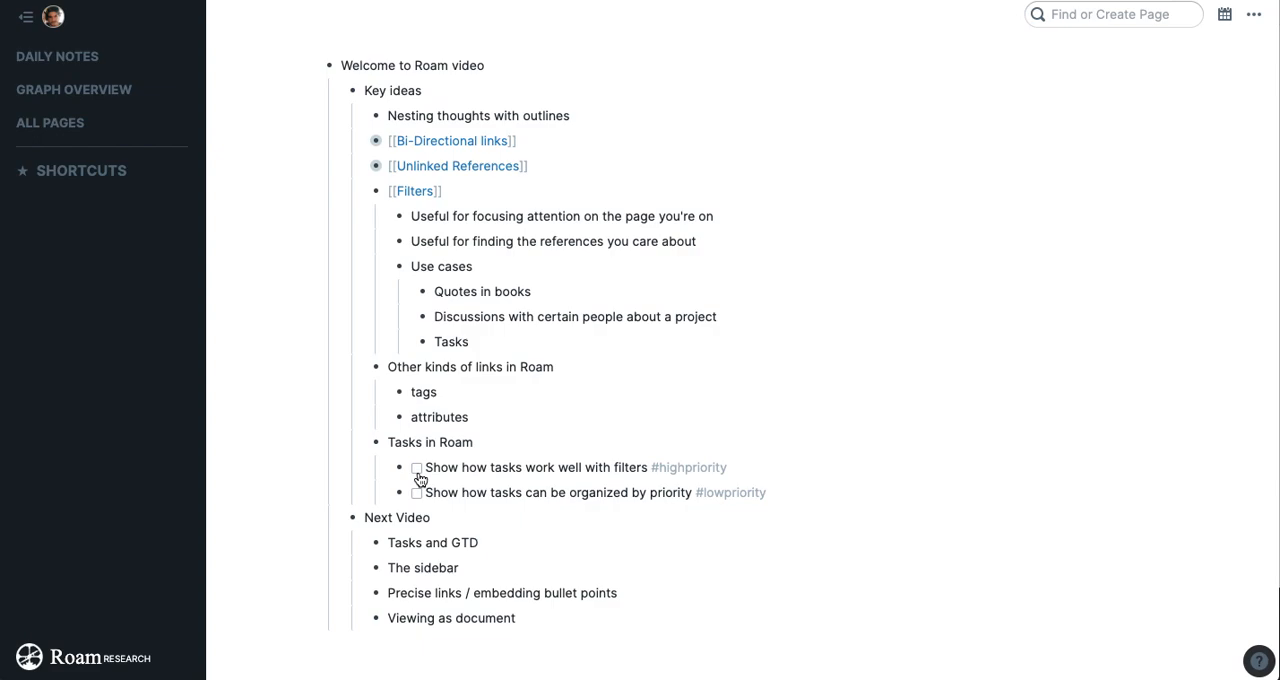
# - Open the TODO page and filter its linked references to include only #highpriority
pyautogui.click(688, 468)
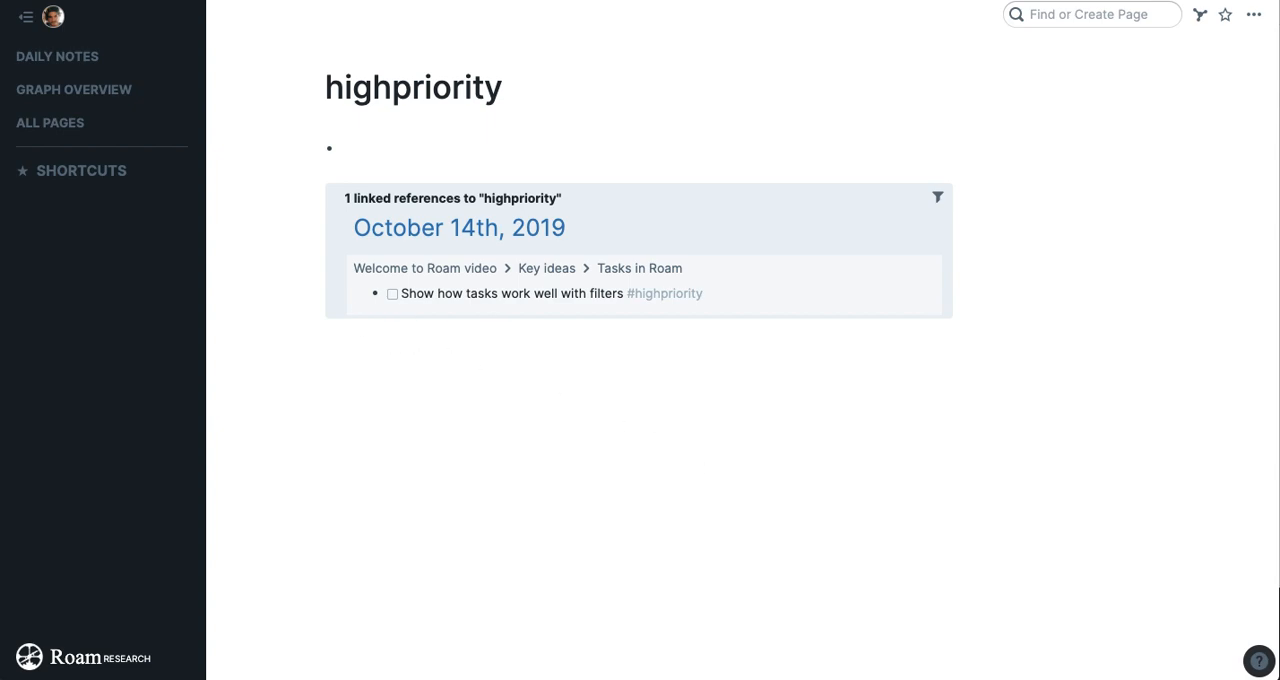
pyautogui.write('to')
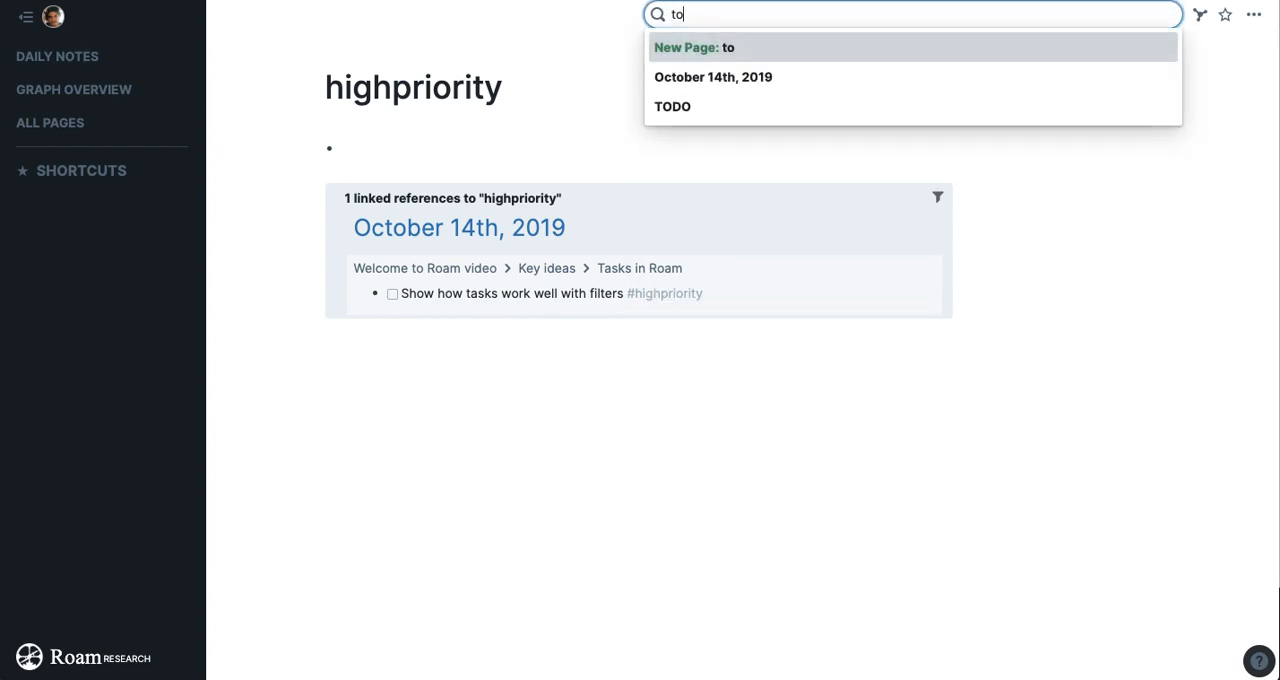
pyautogui.click(672, 106)
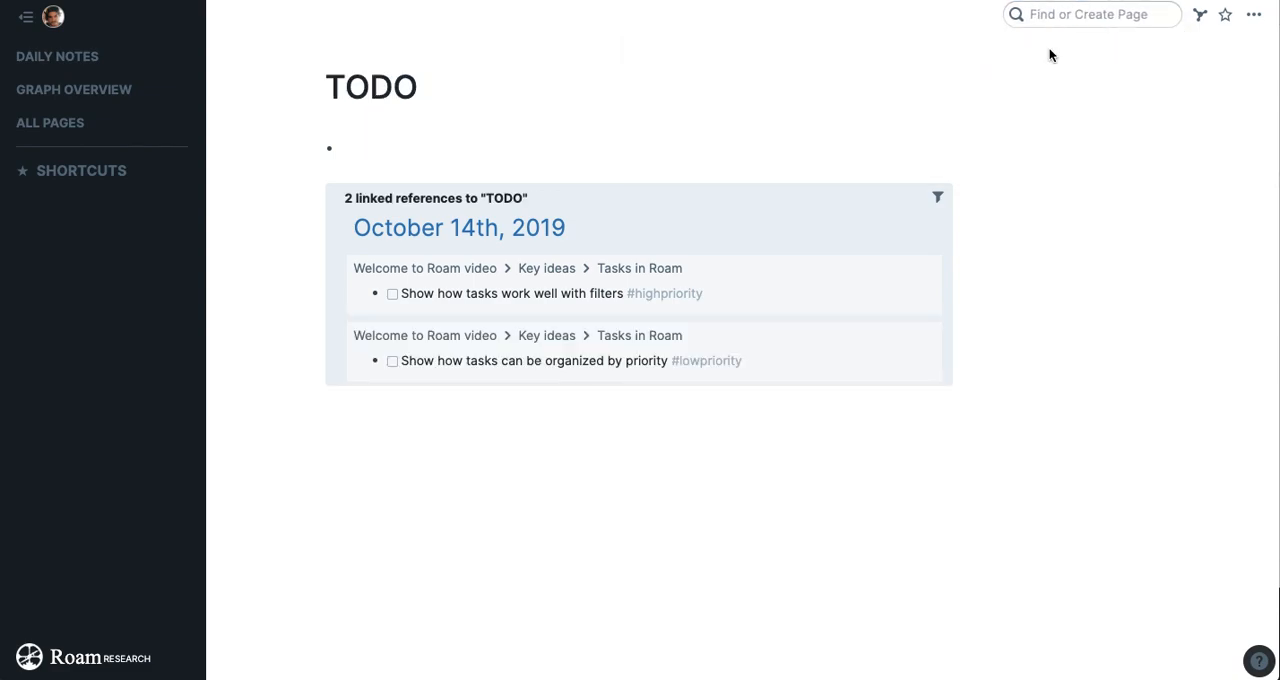
pyautogui.click(936, 198)
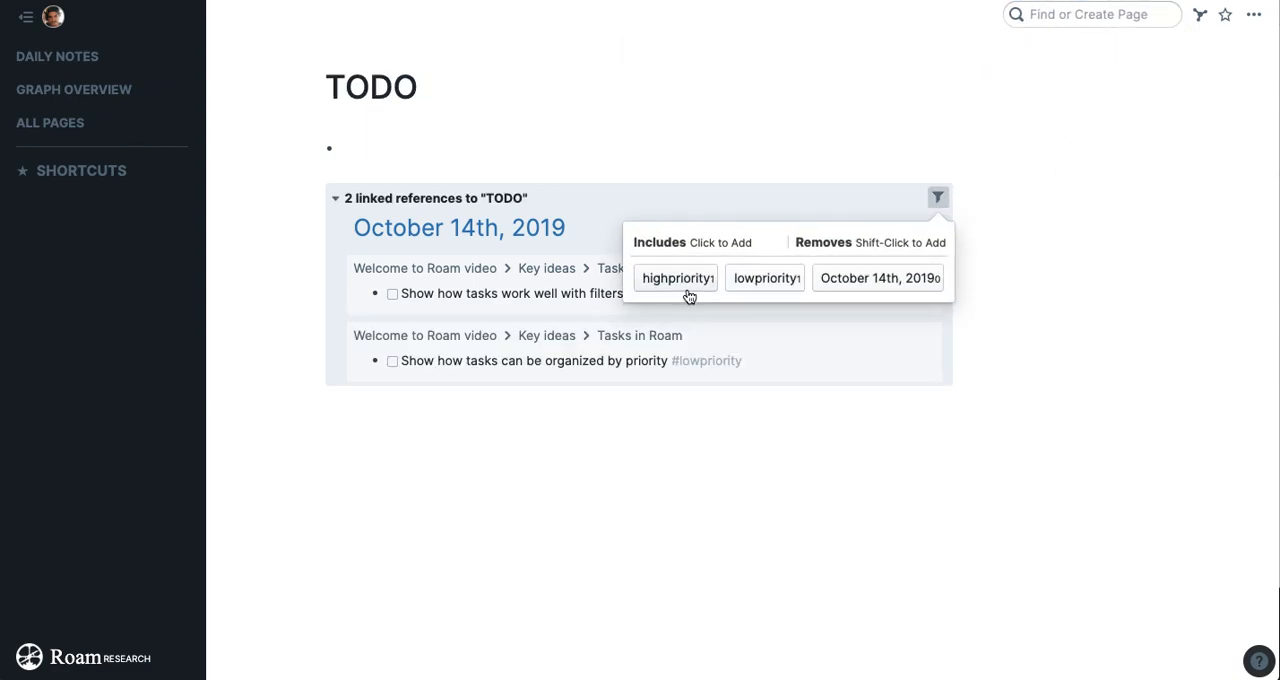
pyautogui.click(676, 278)
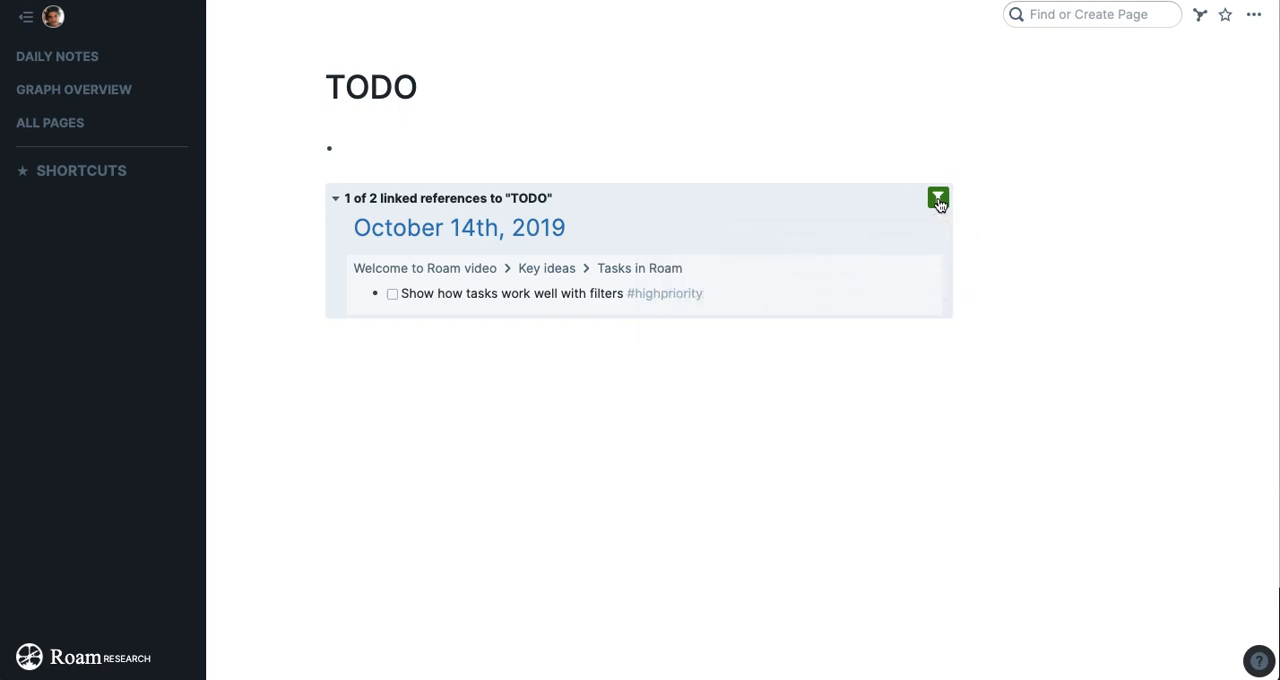